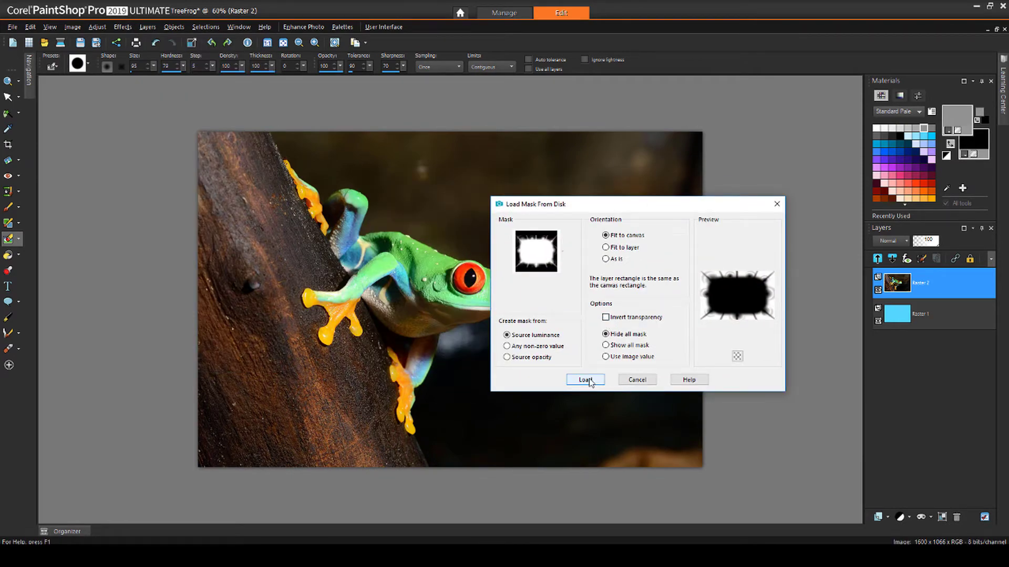
# - Load the chosen border image from disk as a mask on Raster 2
pyautogui.click(584, 379)
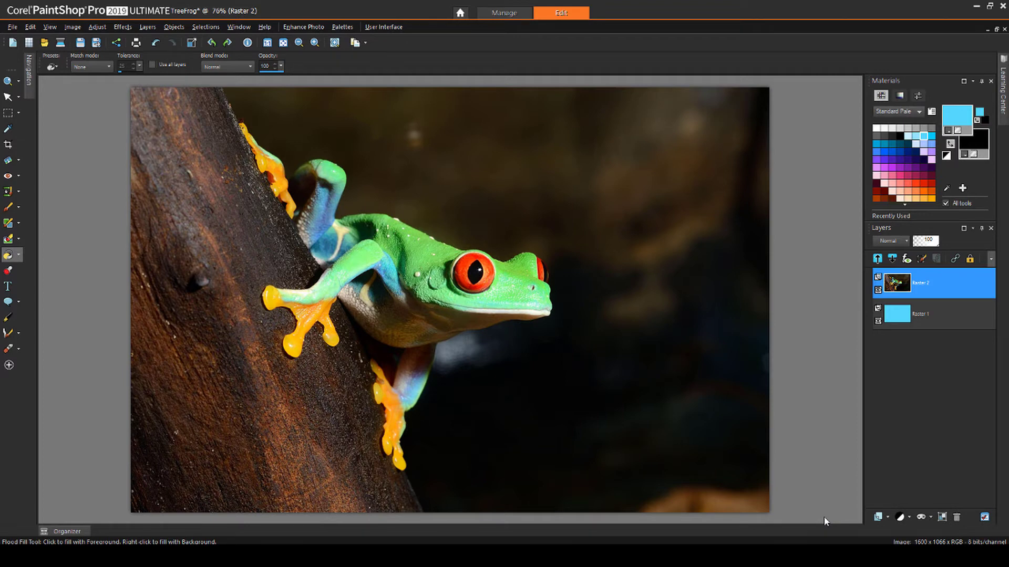
pyautogui.click(921, 516)
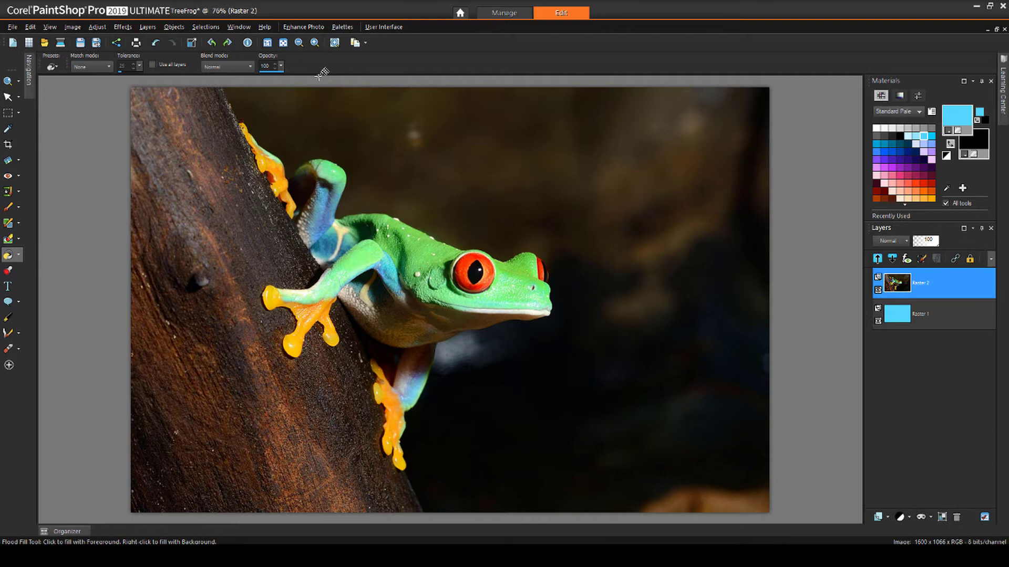
pyautogui.click(147, 26)
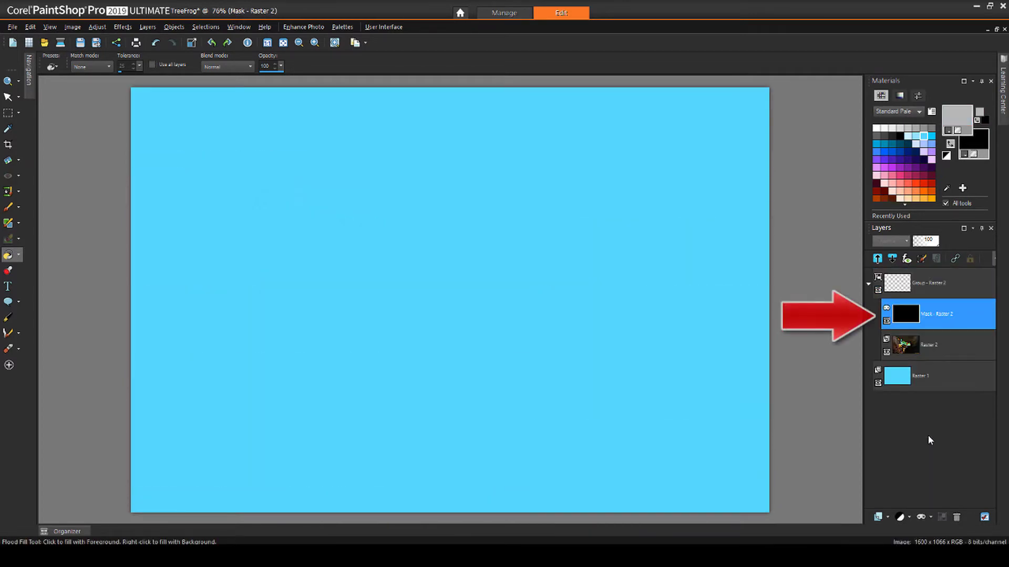
pyautogui.moveTo(569, 360)
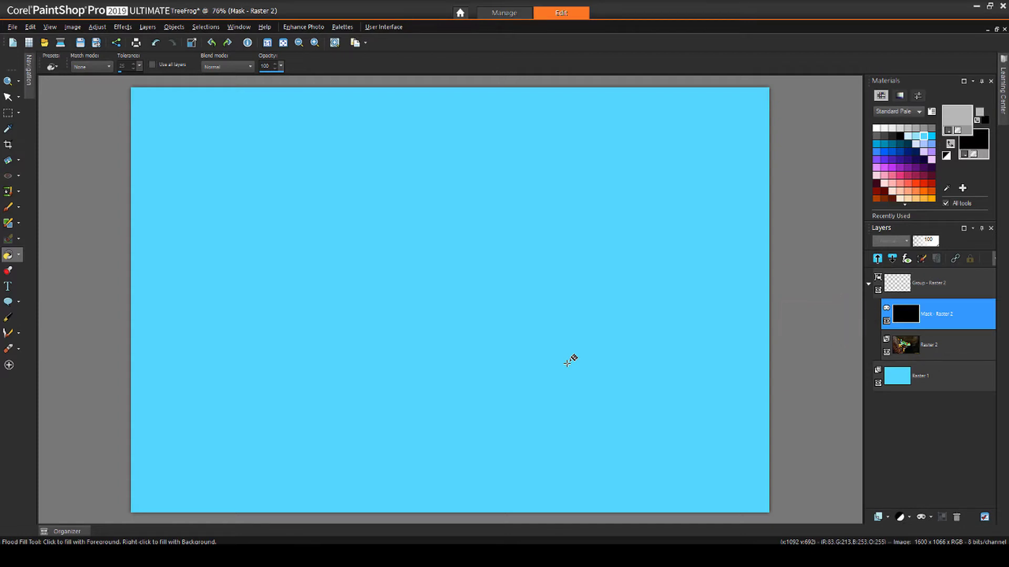
pyautogui.click(8, 207)
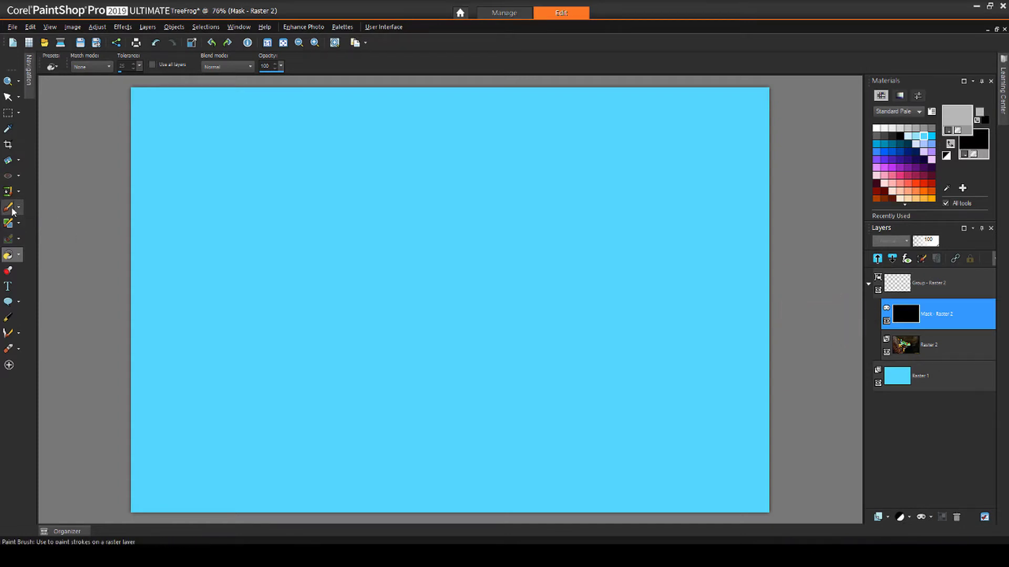
pyautogui.click(8, 207)
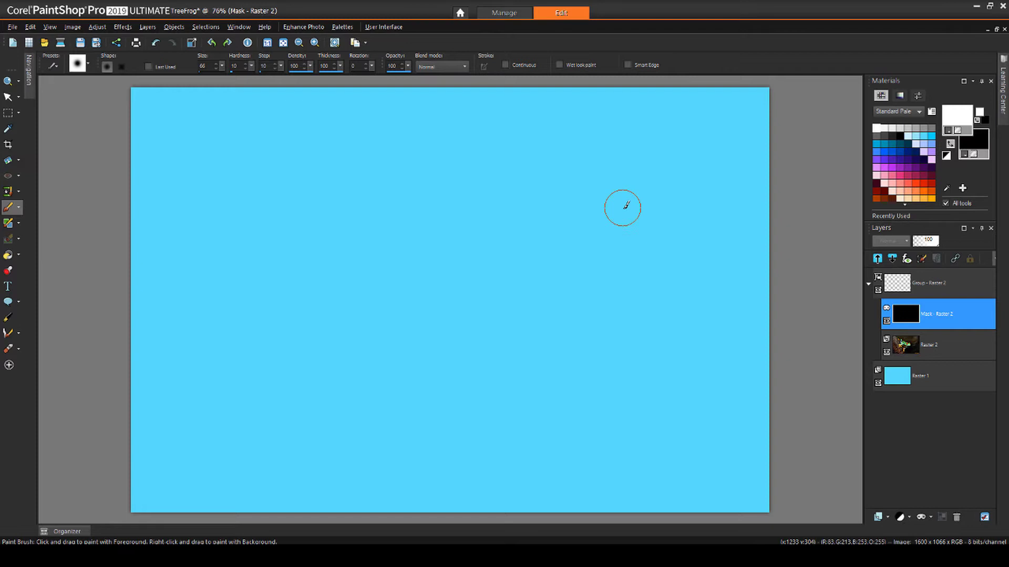
pyautogui.moveTo(622, 207); pyautogui.dragTo(436, 196)
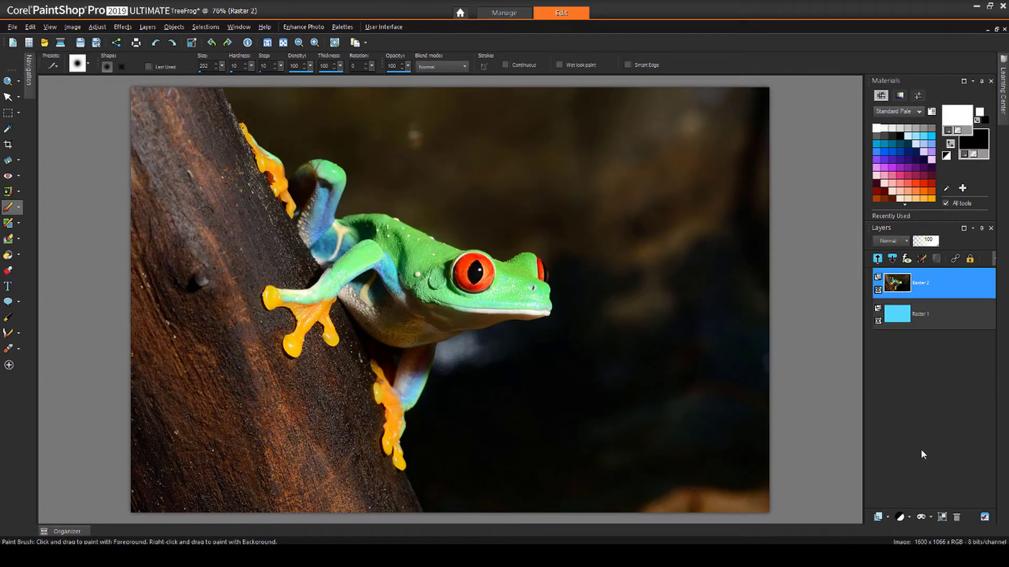
pyautogui.click(920, 517)
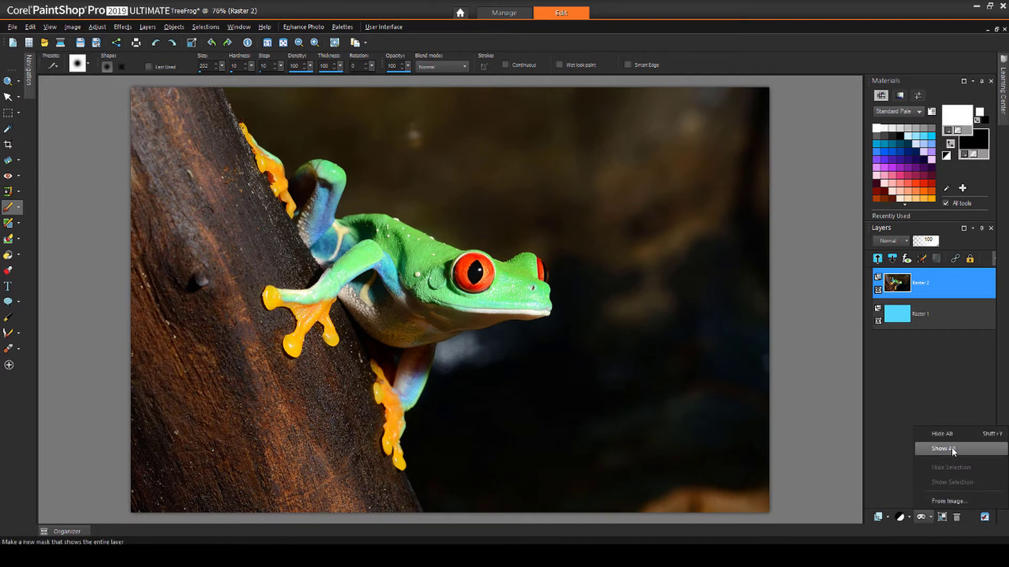
pyautogui.click(943, 448)
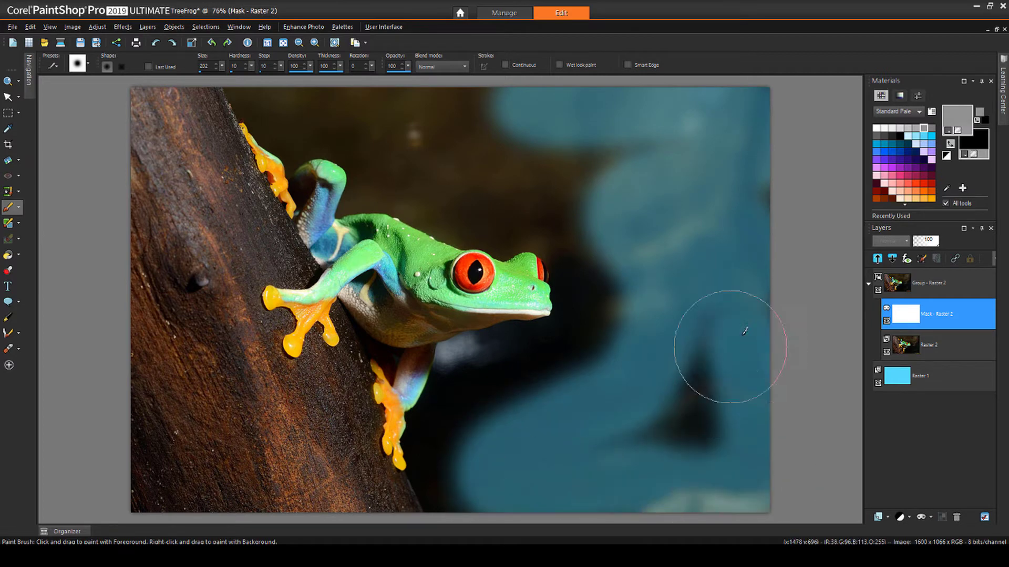
pyautogui.moveTo(743, 331); pyautogui.dragTo(765, 170)
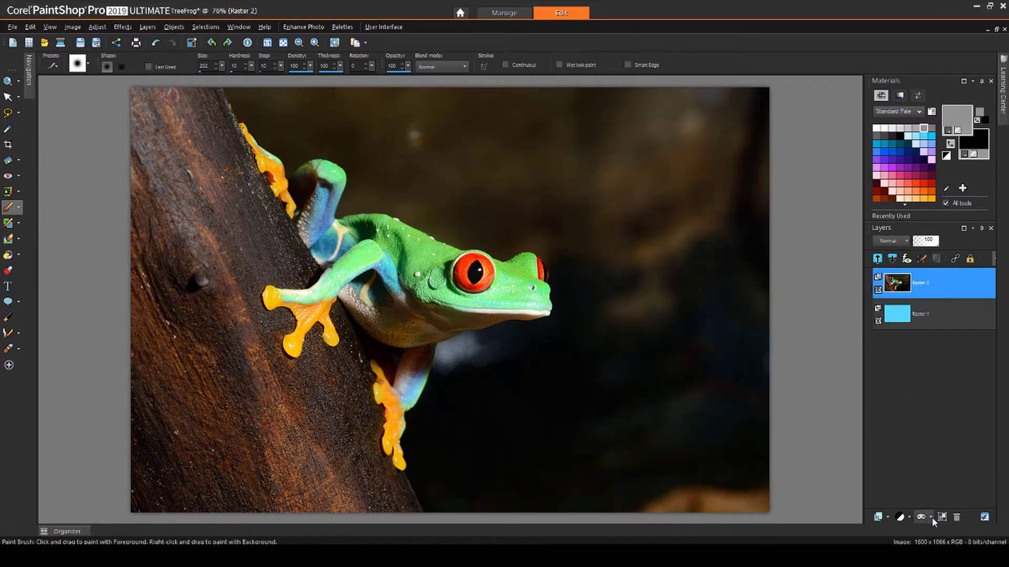
pyautogui.click(923, 517)
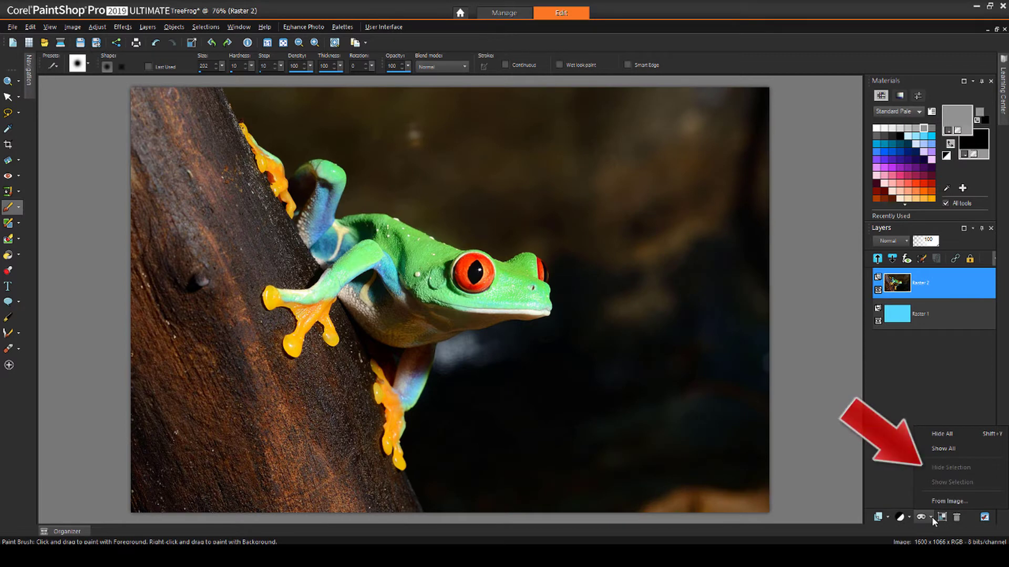
pyautogui.click(923, 517)
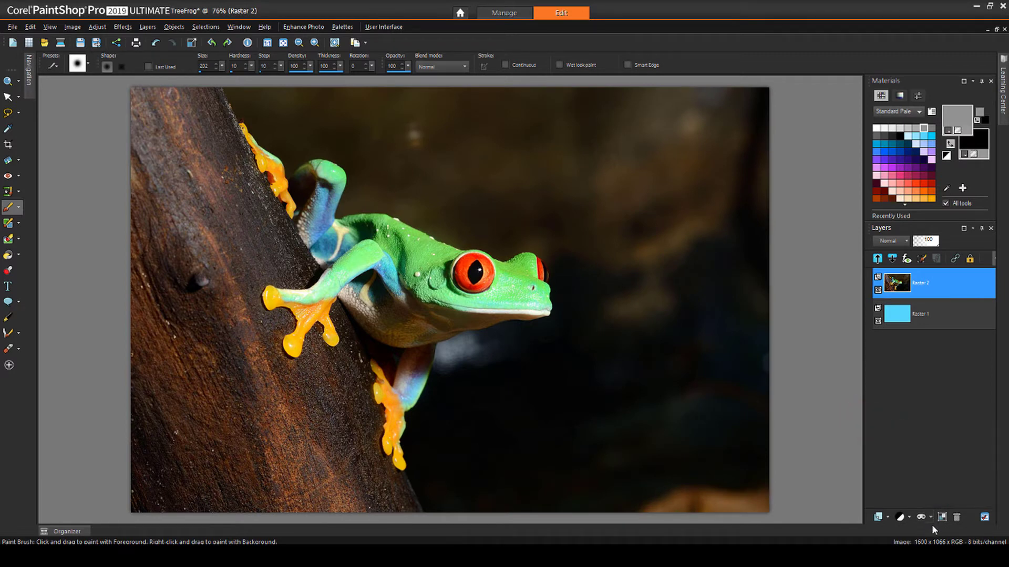
pyautogui.click(8, 112)
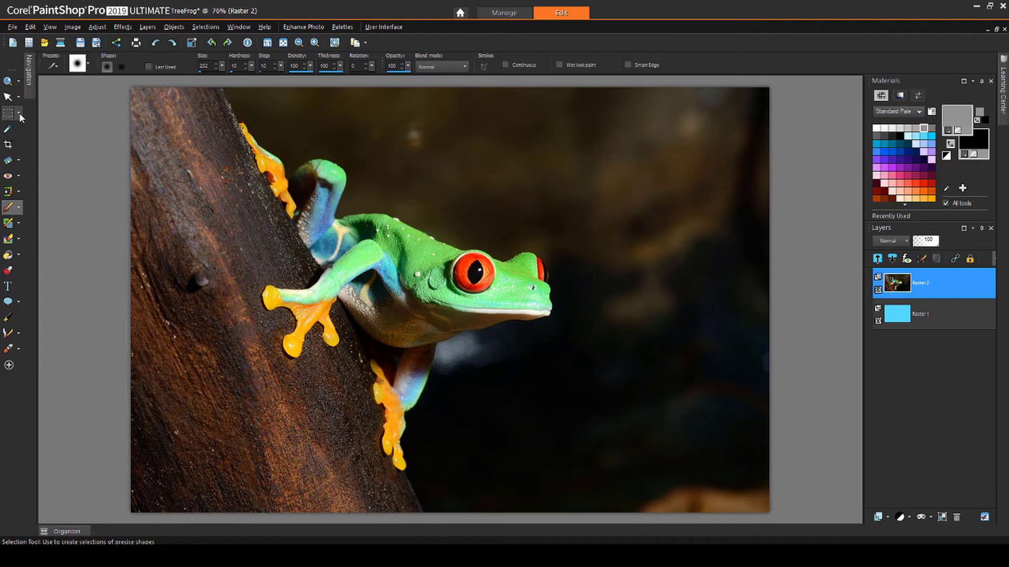
pyautogui.click(9, 113)
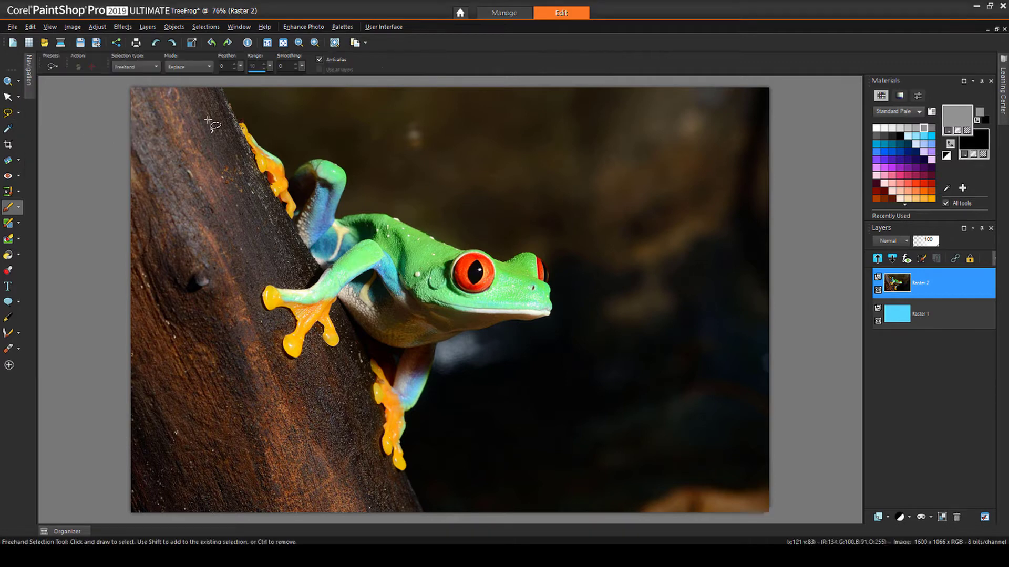
pyautogui.moveTo(213, 119); pyautogui.dragTo(315, 427)
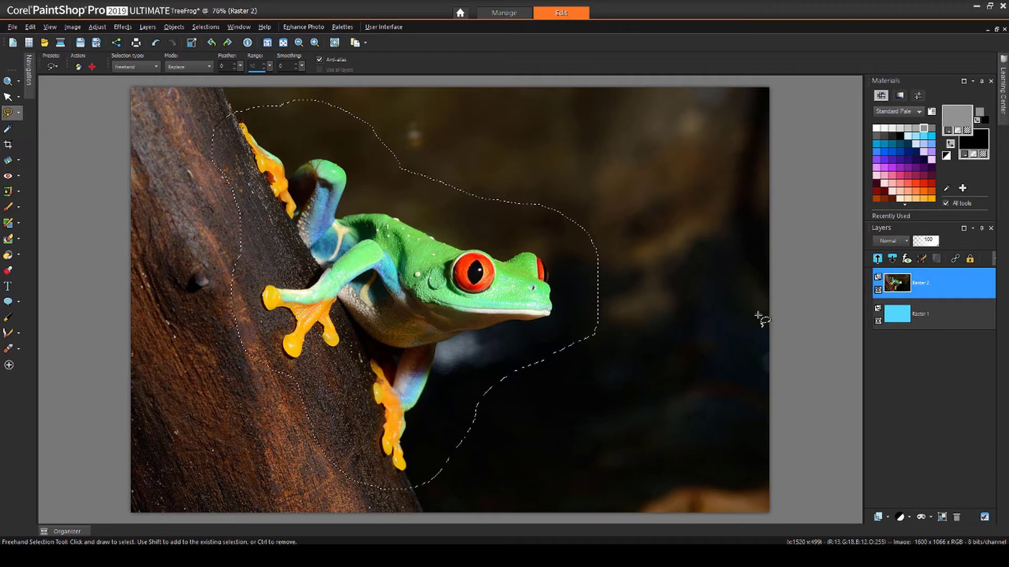
pyautogui.click(921, 517)
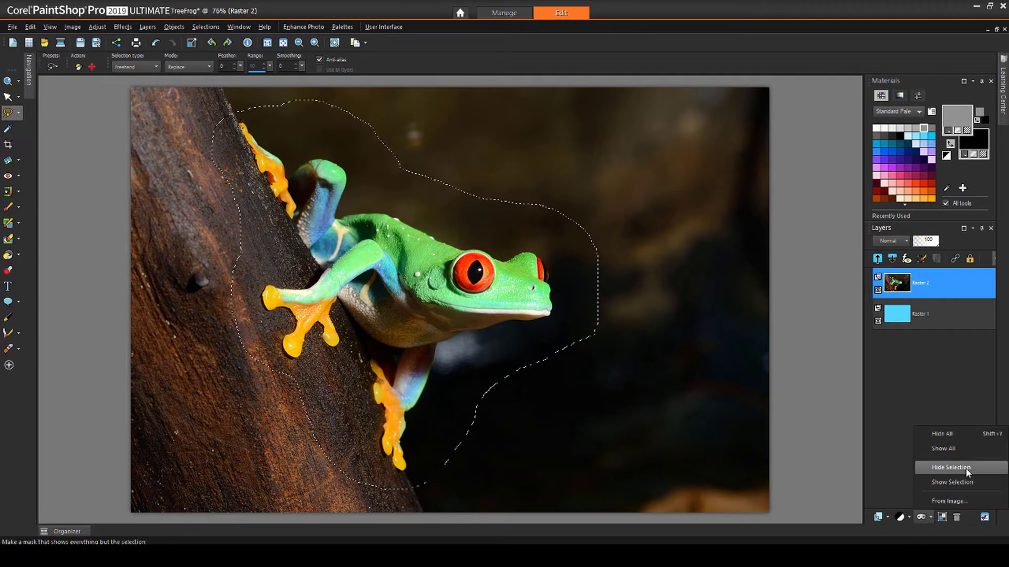
pyautogui.click(951, 468)
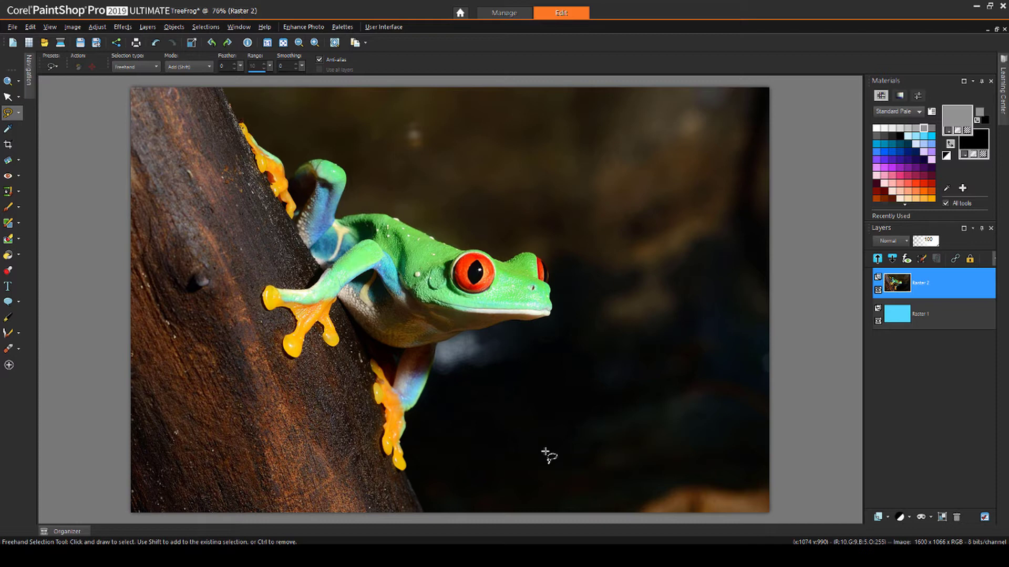
pyautogui.moveTo(280, 307)
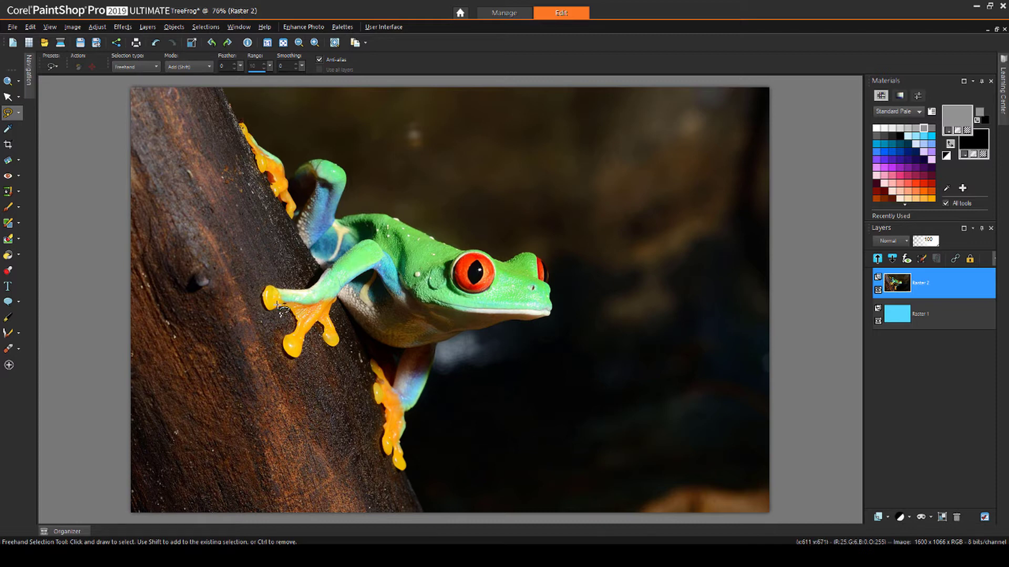
# - Brush a smart selection over the frog and add a Show Selection mask
pyautogui.click(18, 113)
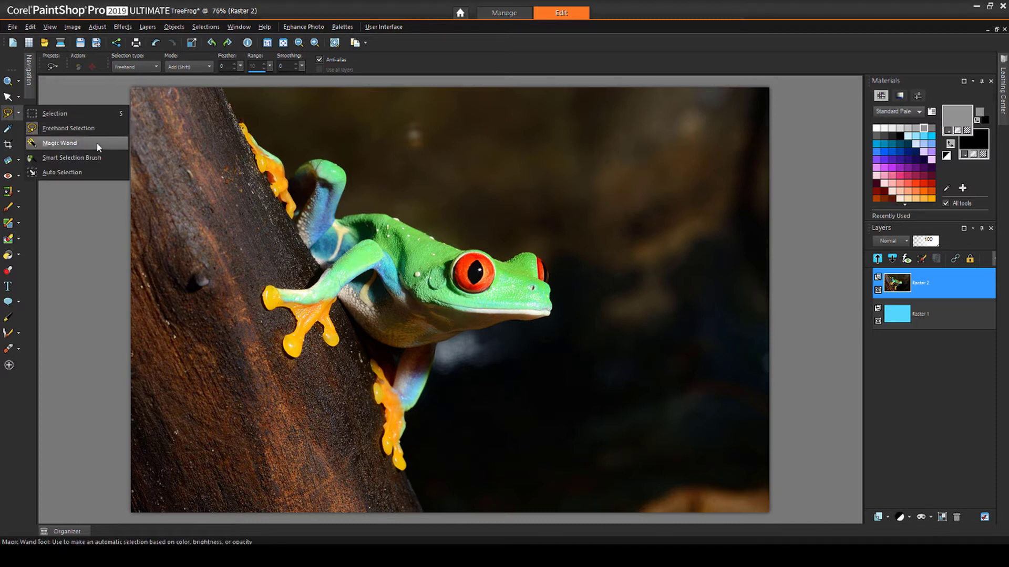
pyautogui.click(72, 158)
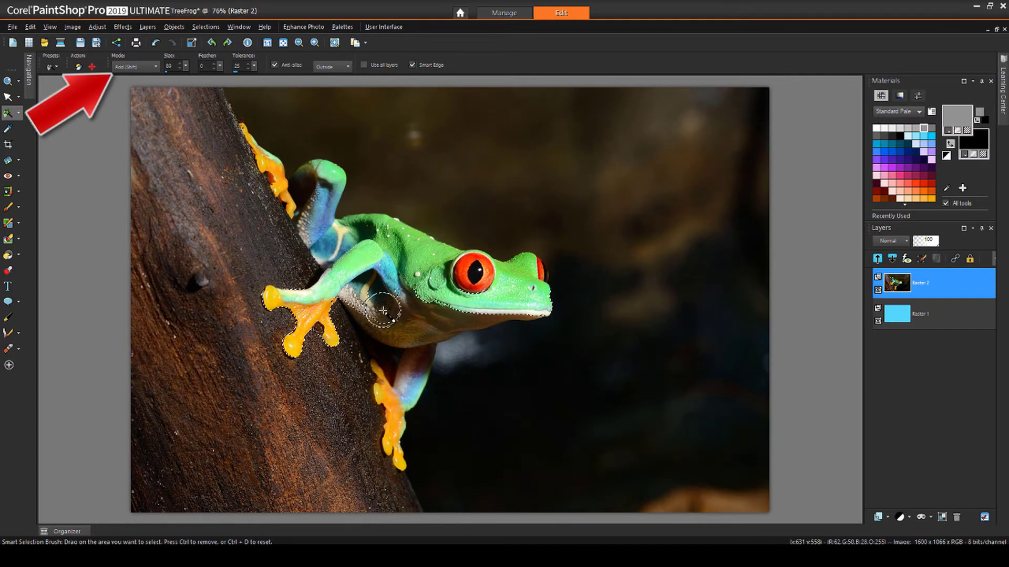
pyautogui.moveTo(383, 312); pyautogui.dragTo(396, 462)
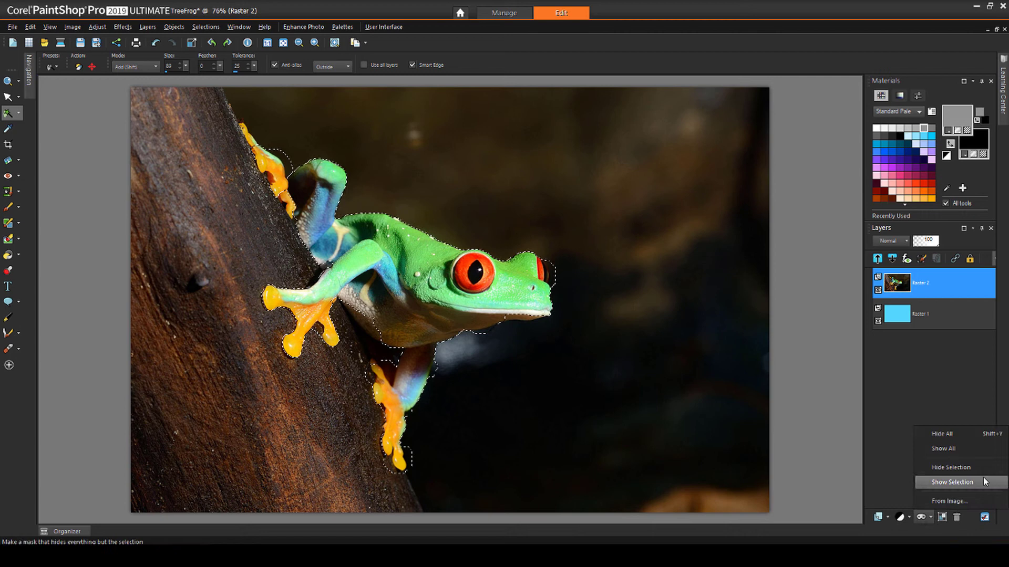
pyautogui.click(952, 482)
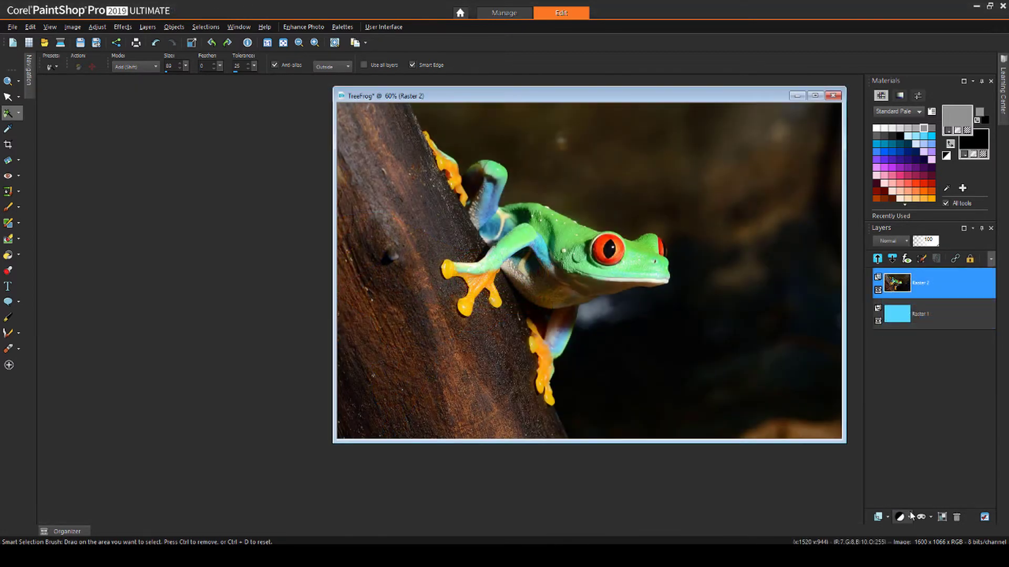
# - Start a mask from image with FuzzyBorder as source and Any non-zero value
pyautogui.click(923, 517)
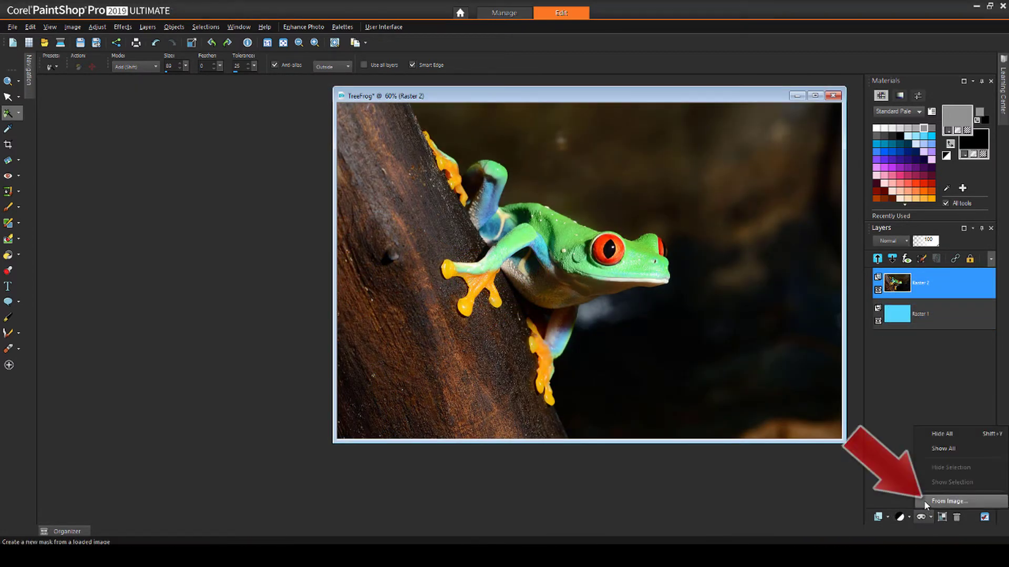
pyautogui.click(958, 501)
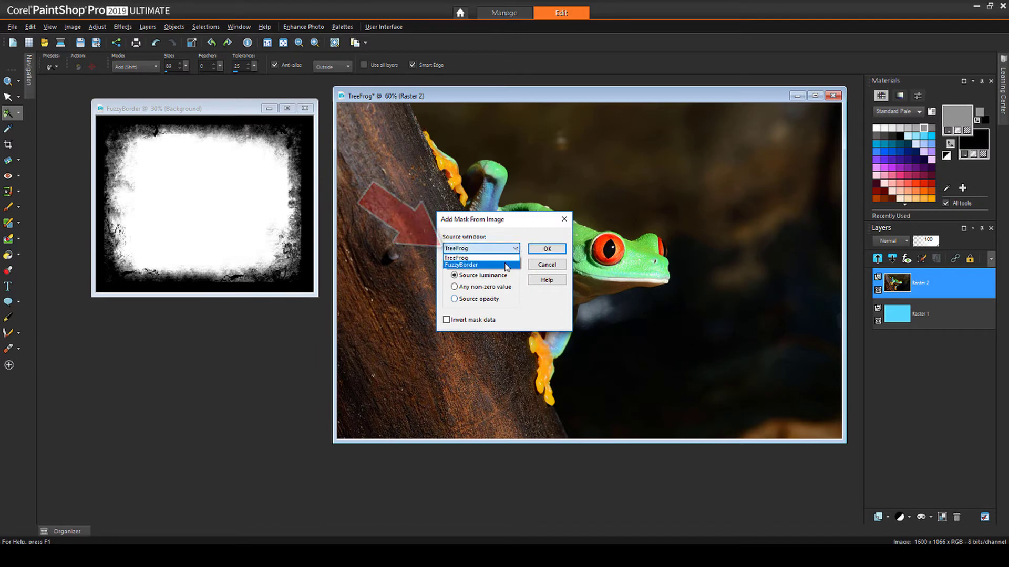
pyautogui.click(460, 264)
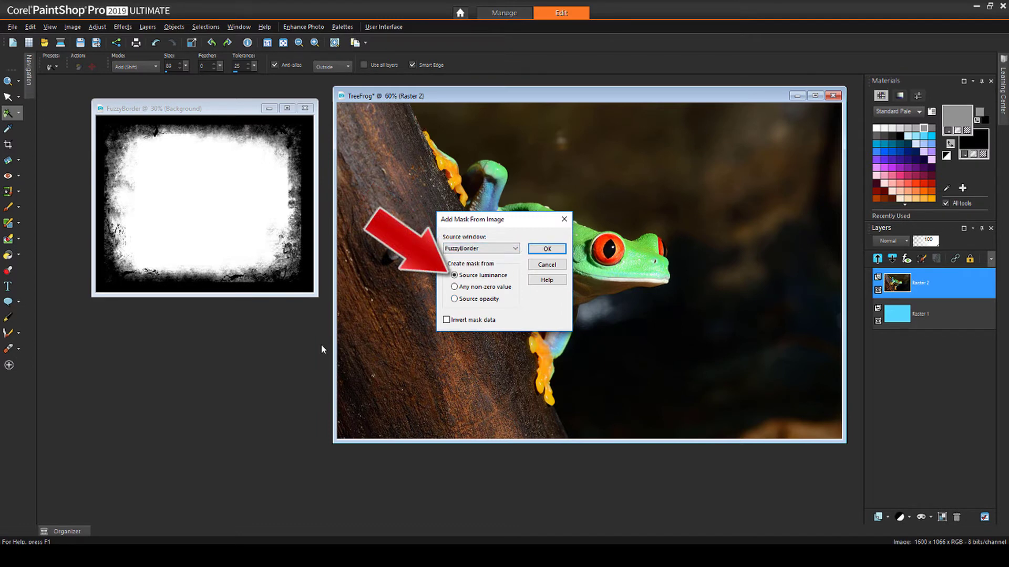
pyautogui.click(544, 248)
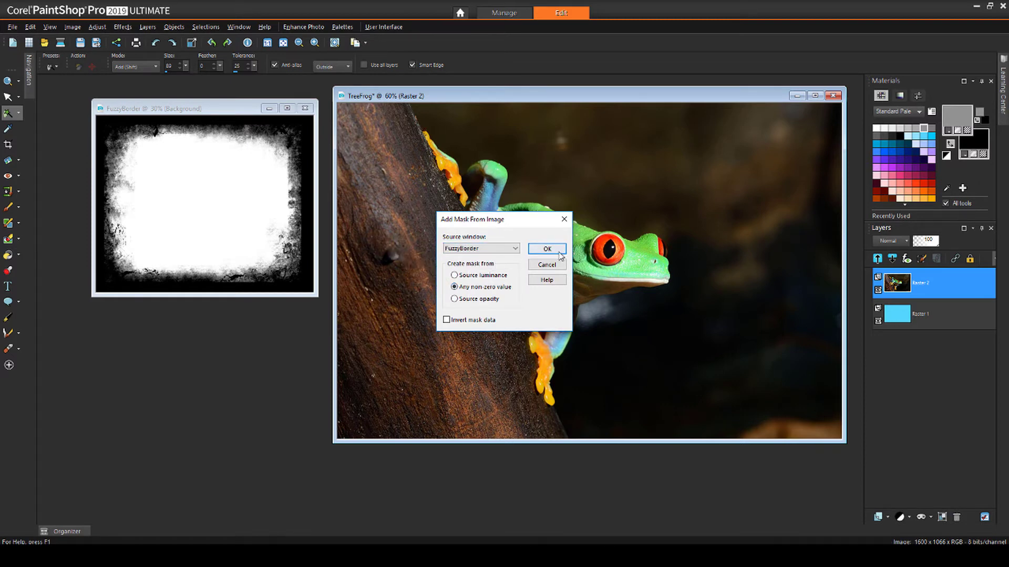
# - Confirm the FuzzyBorder non-zero-value mask in Add Mask From Image
pyautogui.click(546, 249)
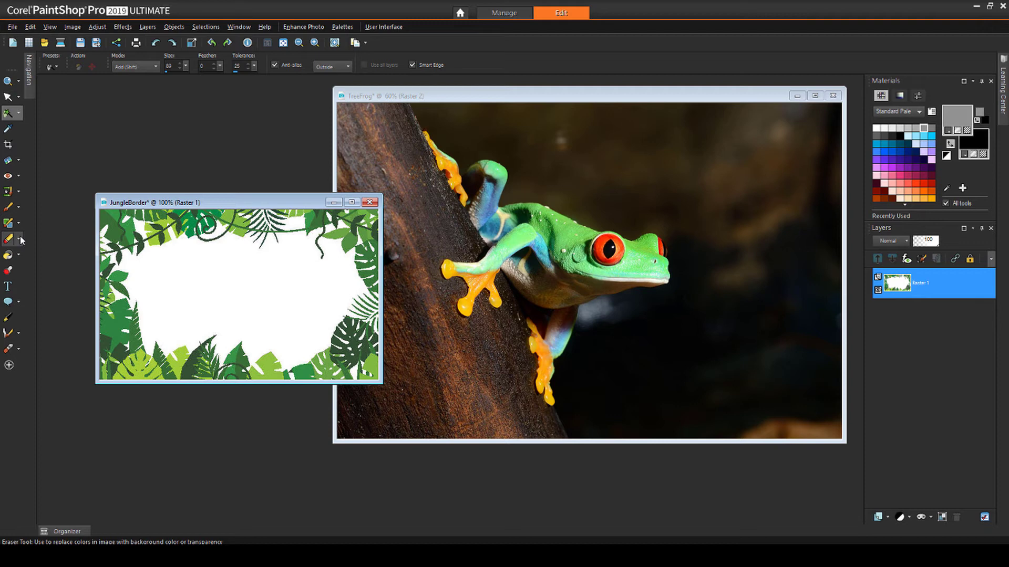
# - Erase JungleBorder's white centre with three Background Eraser strokes
pyautogui.click(9, 240)
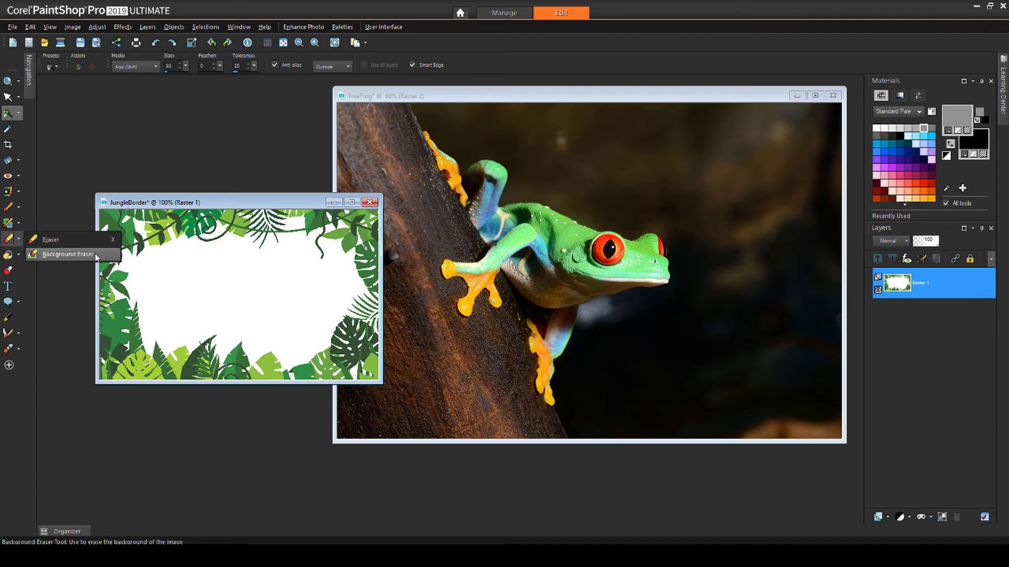
pyautogui.click(65, 254)
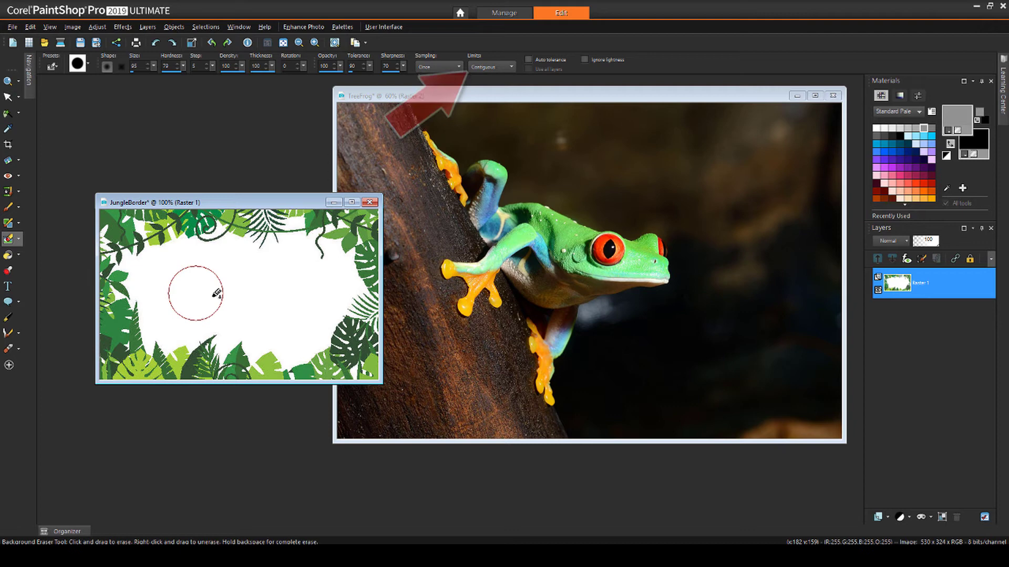
pyautogui.moveTo(200, 292); pyautogui.dragTo(129, 325)
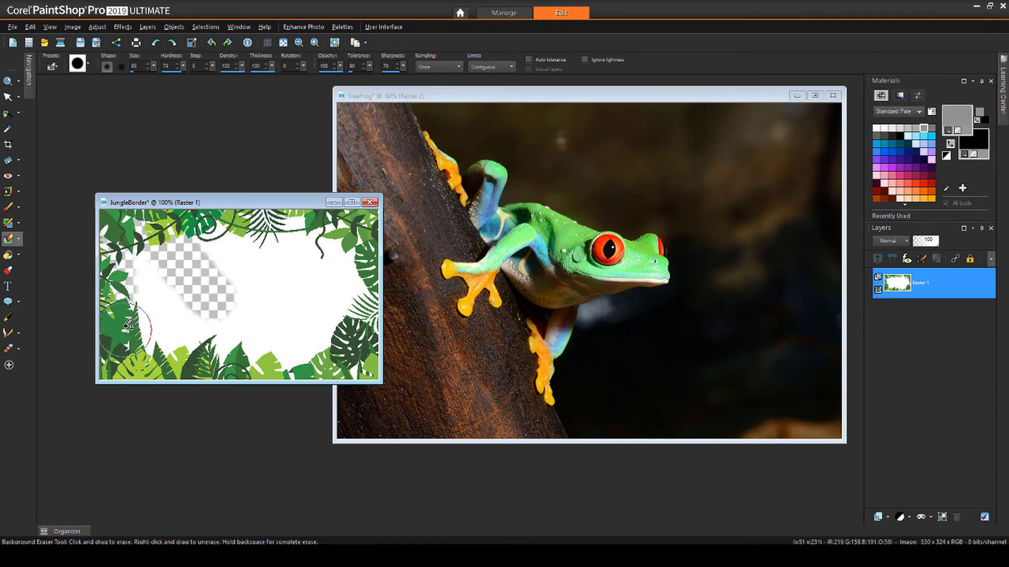
pyautogui.moveTo(129, 321); pyautogui.dragTo(283, 215)
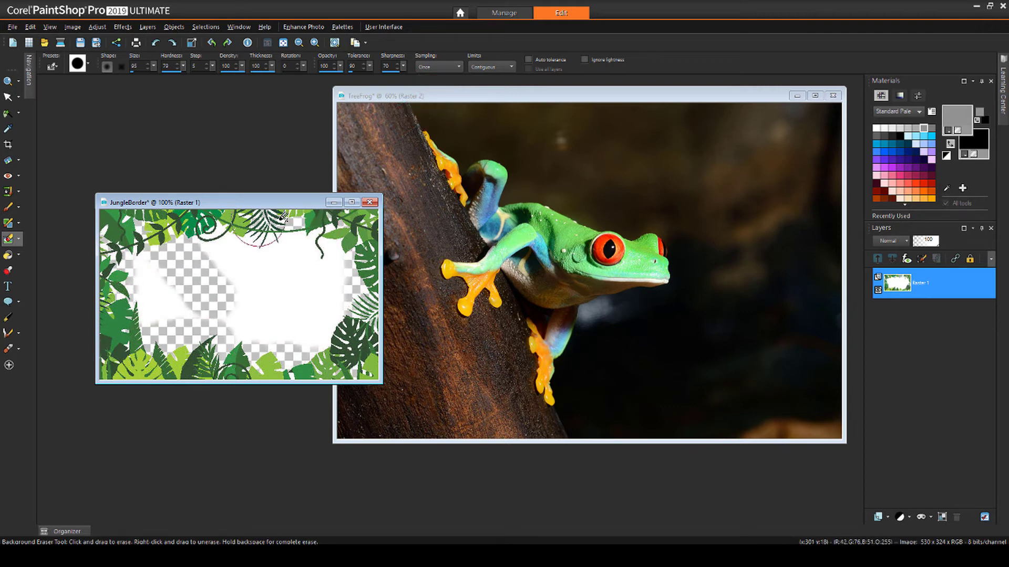
pyautogui.moveTo(284, 219); pyautogui.dragTo(241, 305)
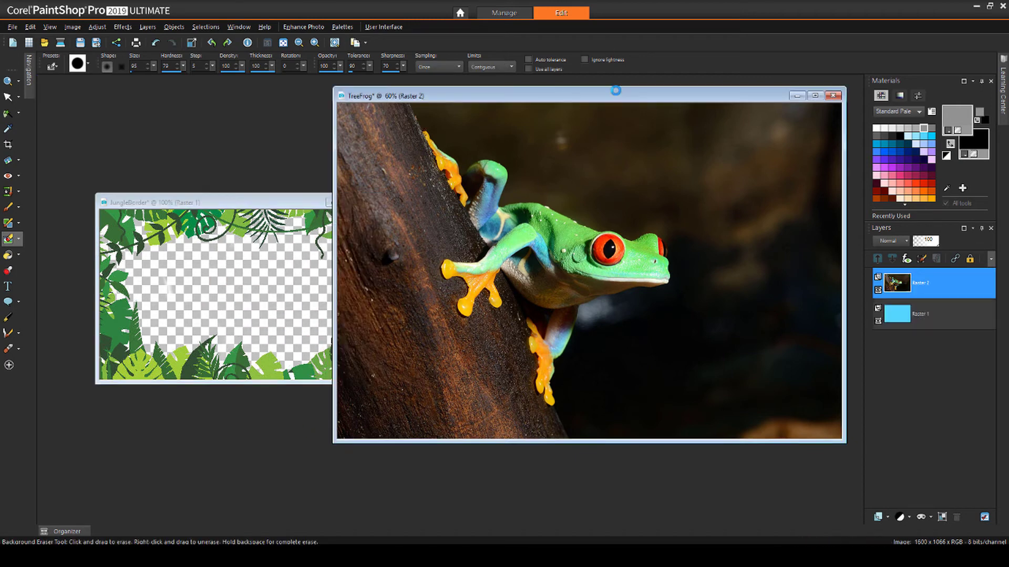
# - Set a mask from JungleBorder with source luminance and inverted mask data
pyautogui.click(877, 259)
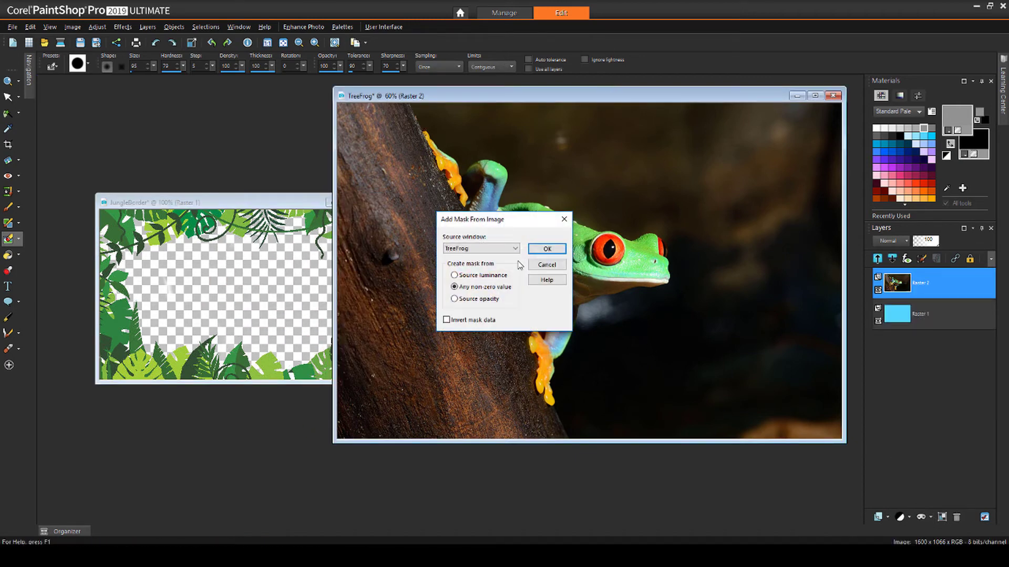
pyautogui.click(481, 248)
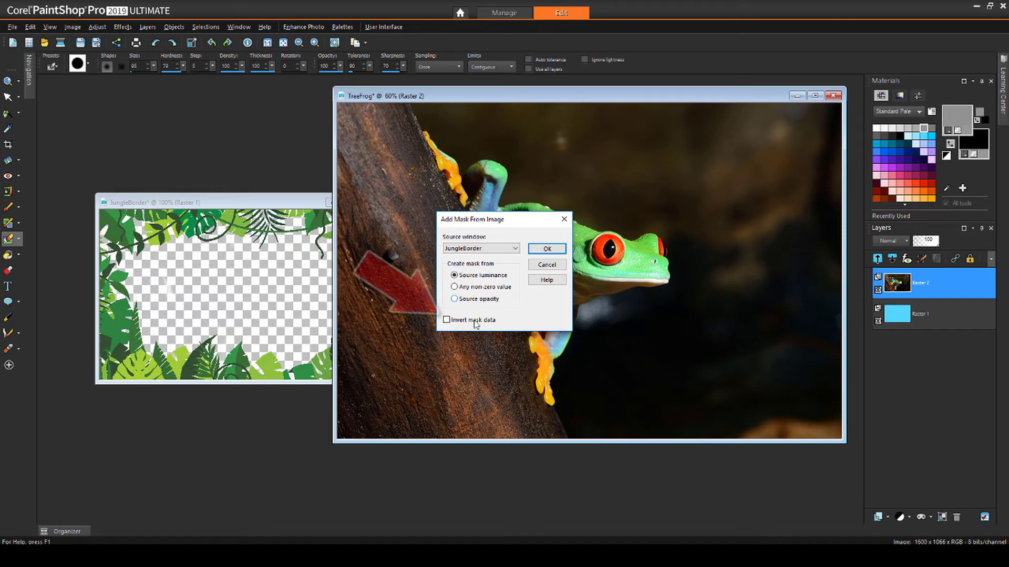
pyautogui.click(446, 320)
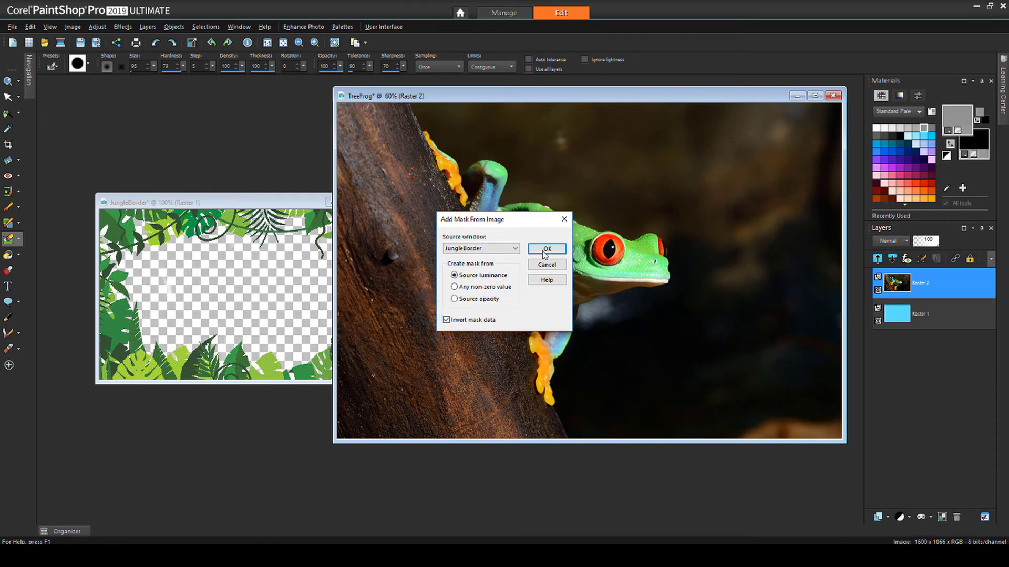
pyautogui.click(546, 249)
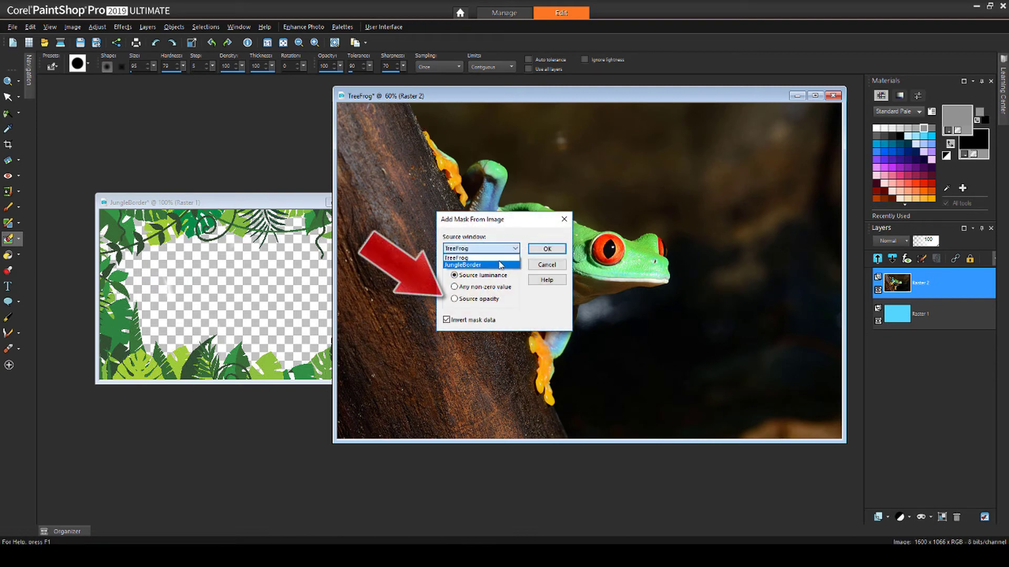
# - Pick JungleBorder as the mask source and confirm the dialog
pyautogui.click(462, 264)
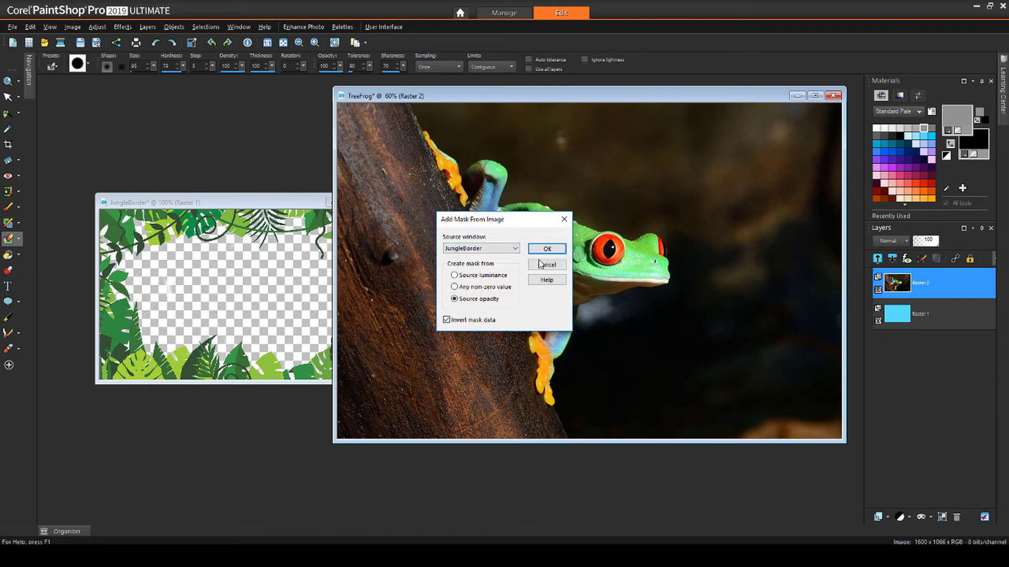
pyautogui.click(546, 249)
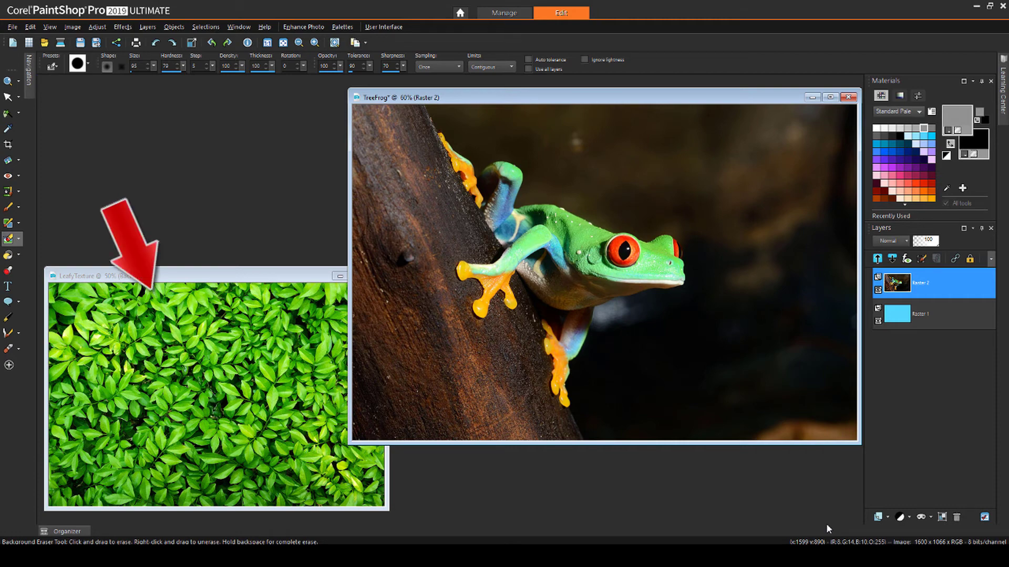
# - Apply an inverted luminance mask from LeafyTexture to the frog layer
pyautogui.click(480, 248)
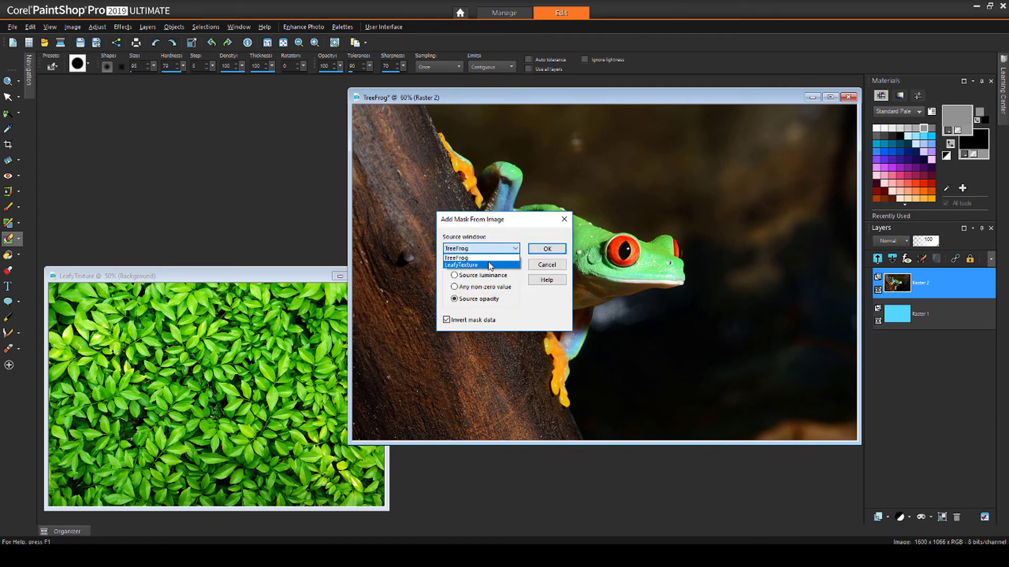
pyautogui.click(461, 265)
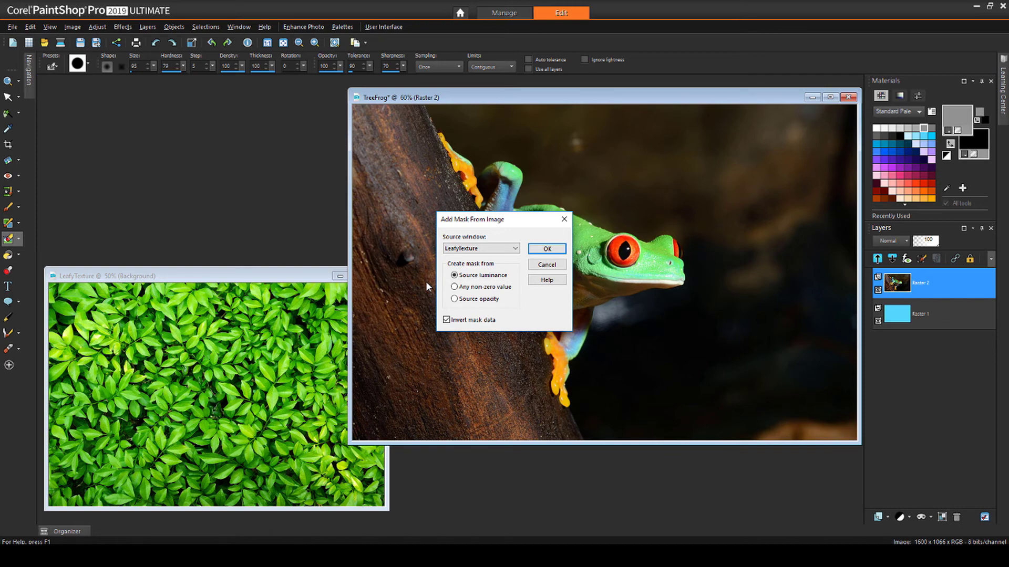
pyautogui.click(545, 249)
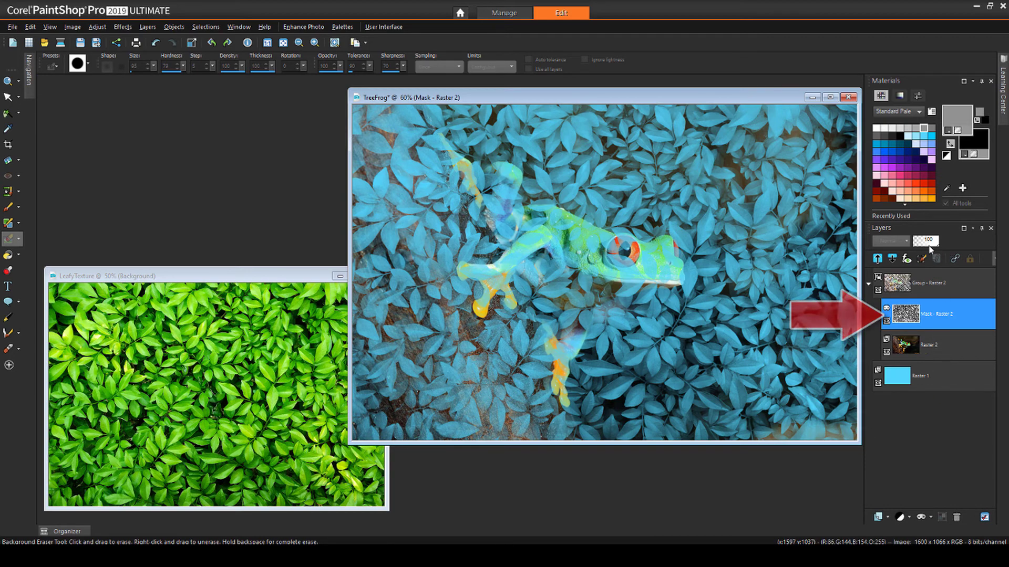
# - Select the leaf mask layer and bring up the Adjust menu
pyautogui.moveTo(925, 241); pyautogui.dragTo(917, 245)
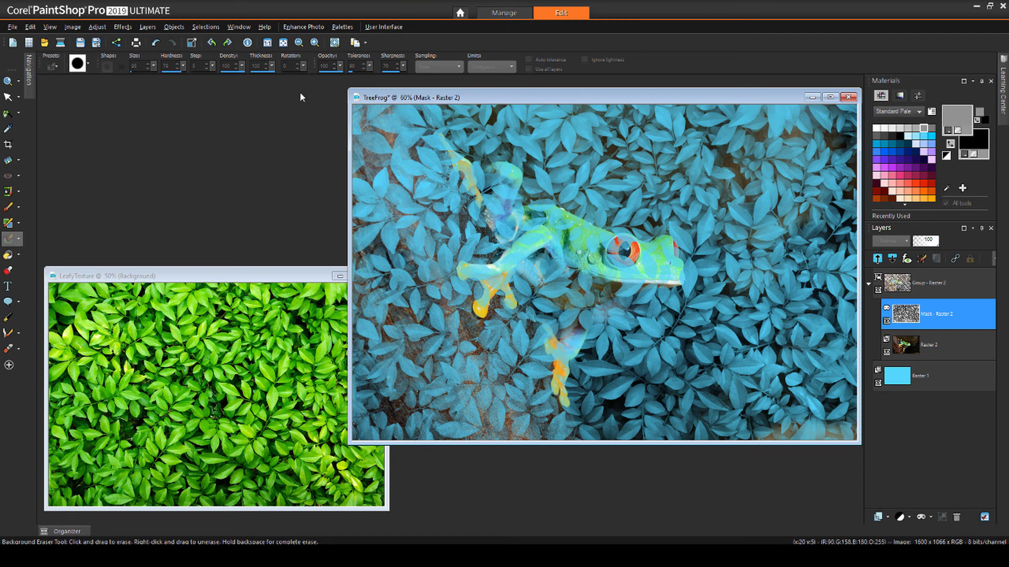
pyautogui.click(97, 27)
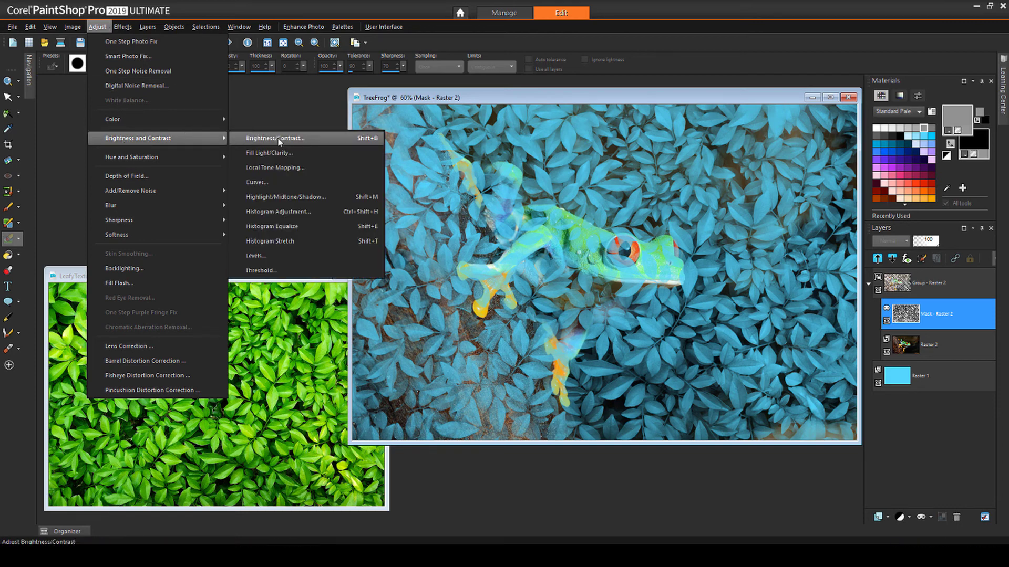
pyautogui.click(276, 138)
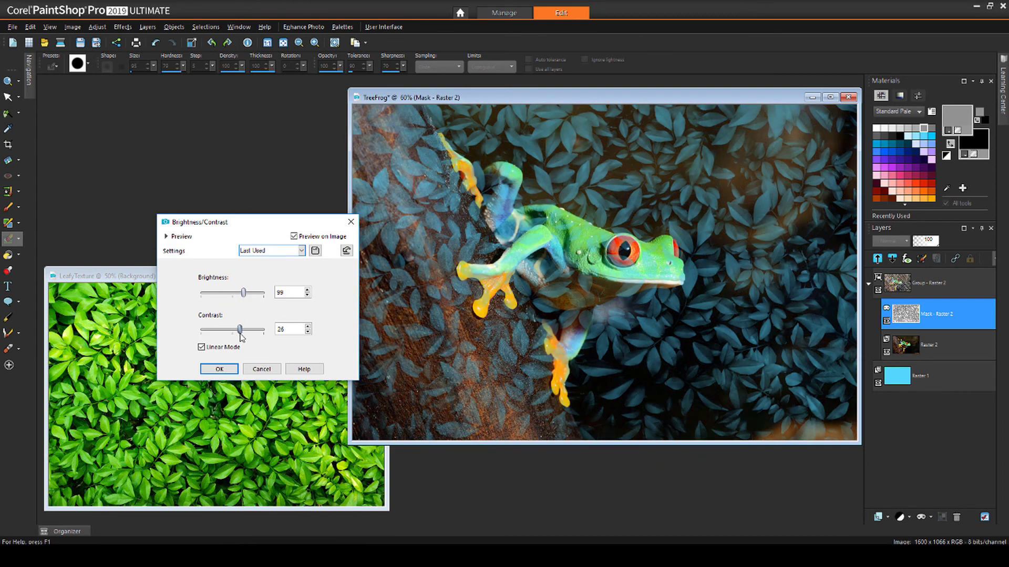
pyautogui.moveTo(243, 329); pyautogui.dragTo(222, 329)
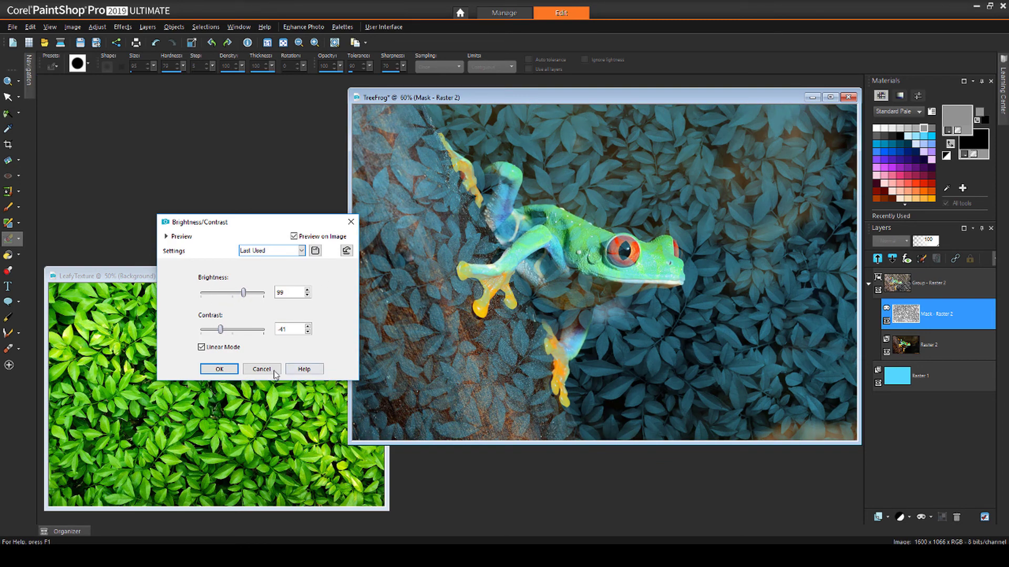
pyautogui.click(97, 26)
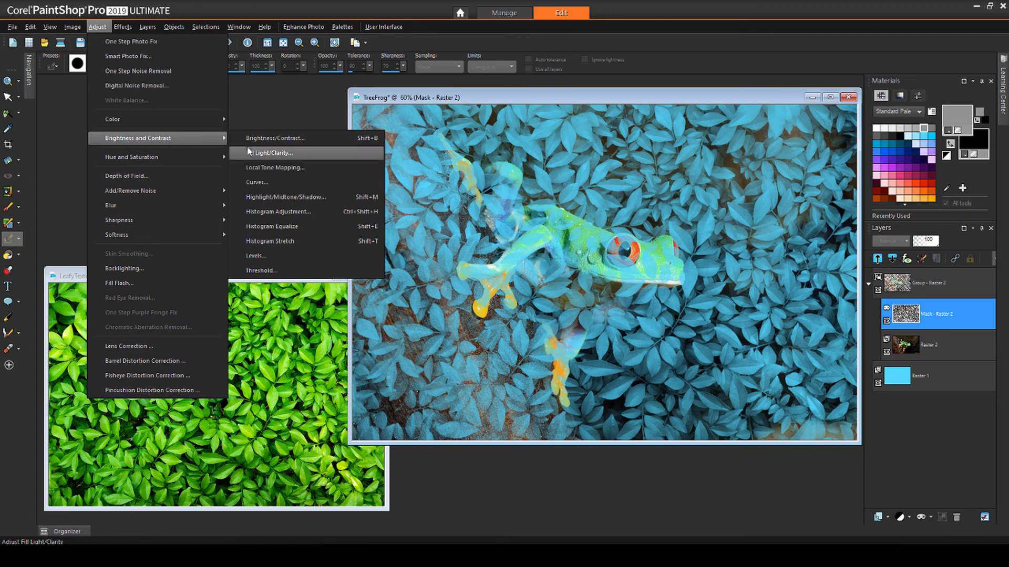
# - Try raising Fill Light on the leaf mask, then apply Gaussian Blur
pyautogui.click(266, 152)
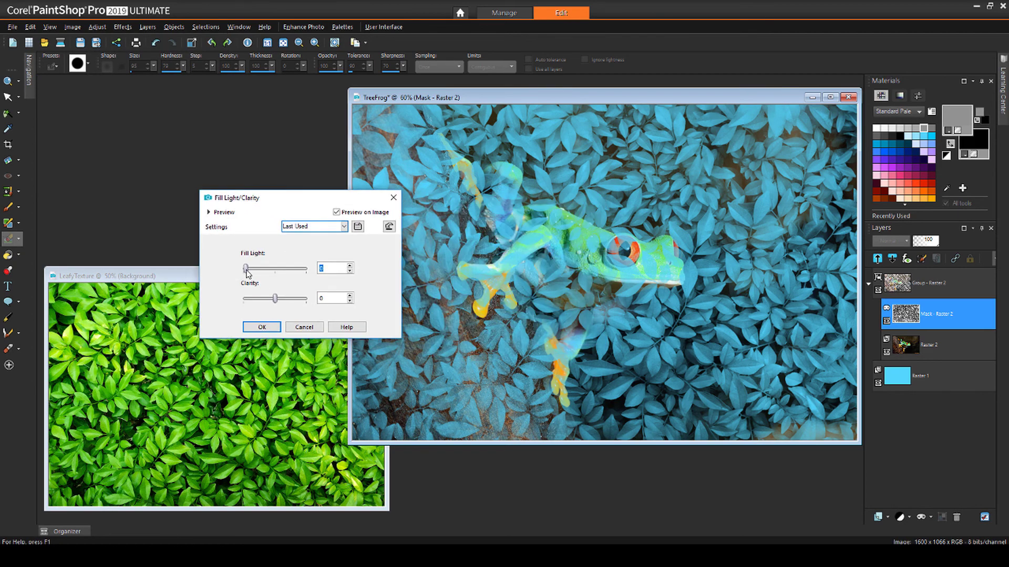
pyautogui.moveTo(245, 268); pyautogui.dragTo(302, 268)
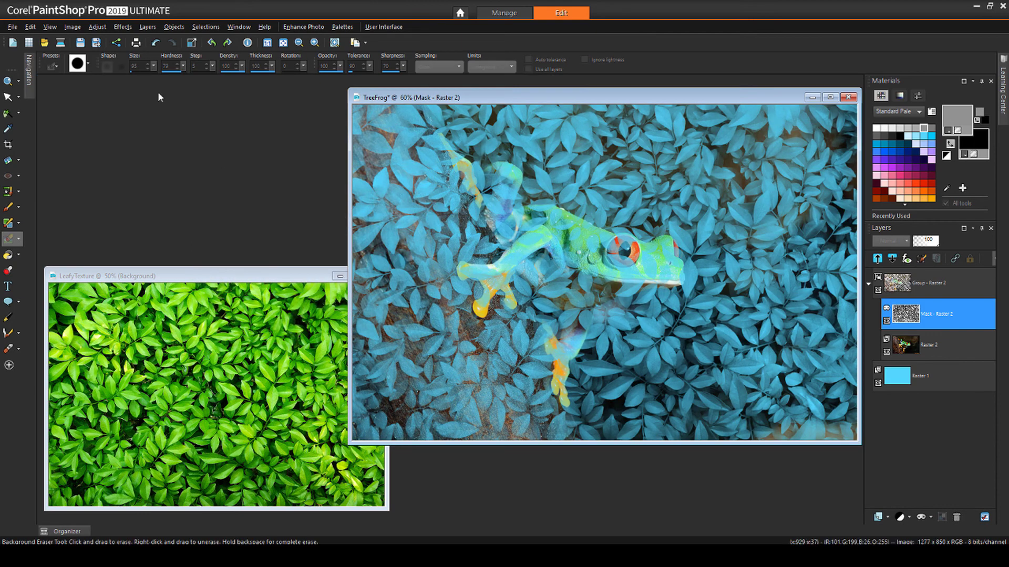
pyautogui.click(98, 27)
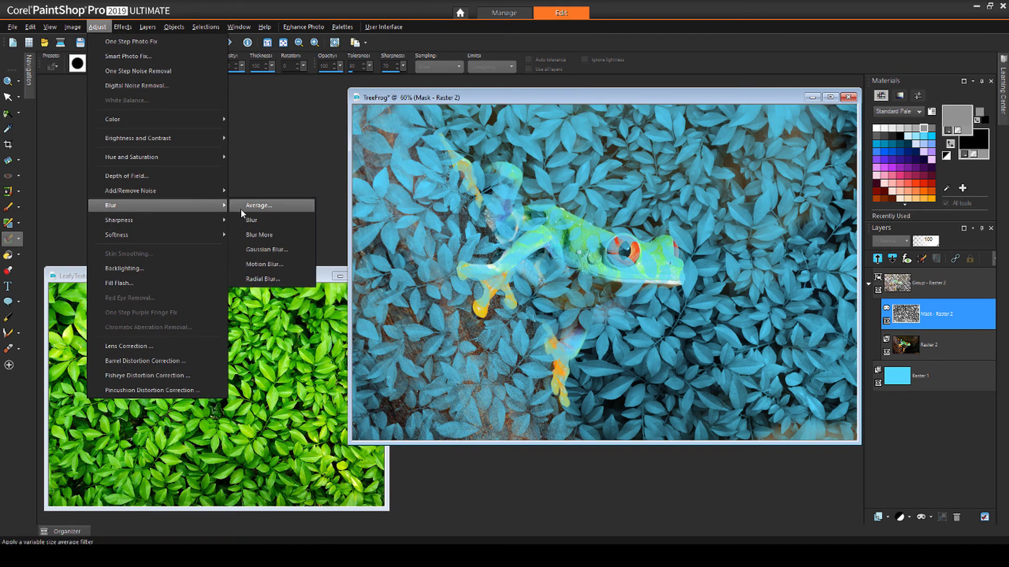
pyautogui.click(266, 250)
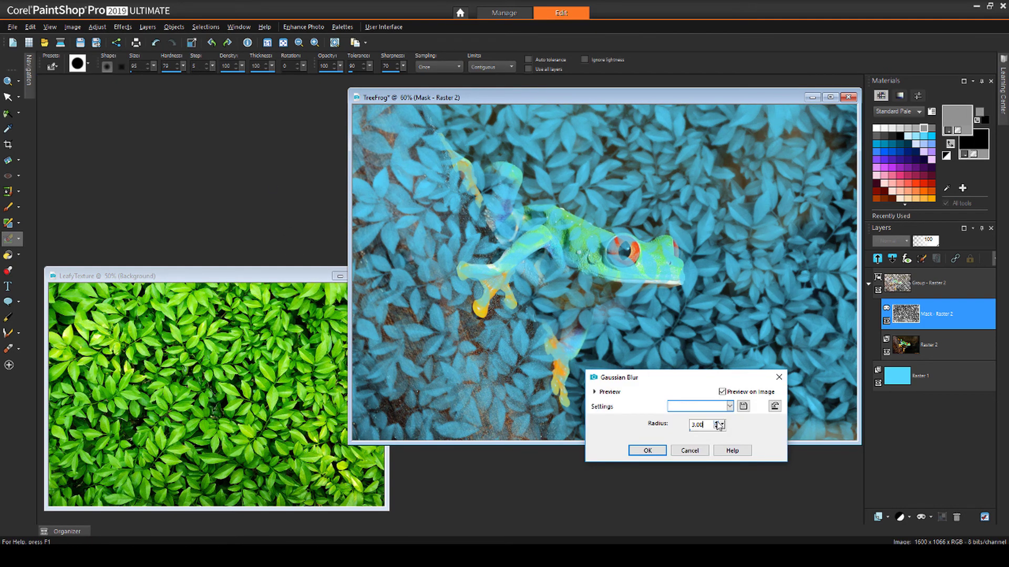
pyautogui.click(647, 450)
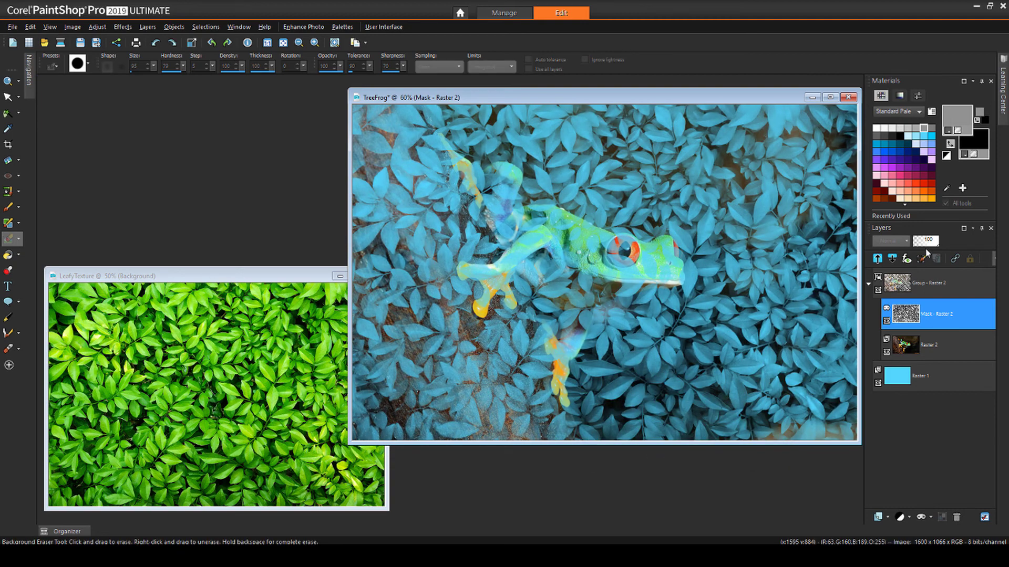
pyautogui.click(97, 26)
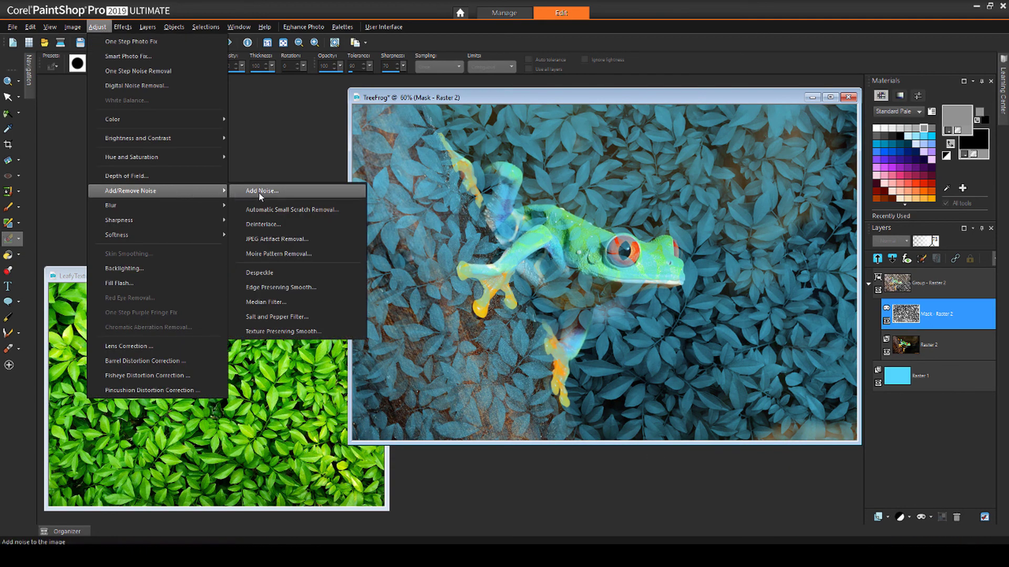
pyautogui.click(259, 190)
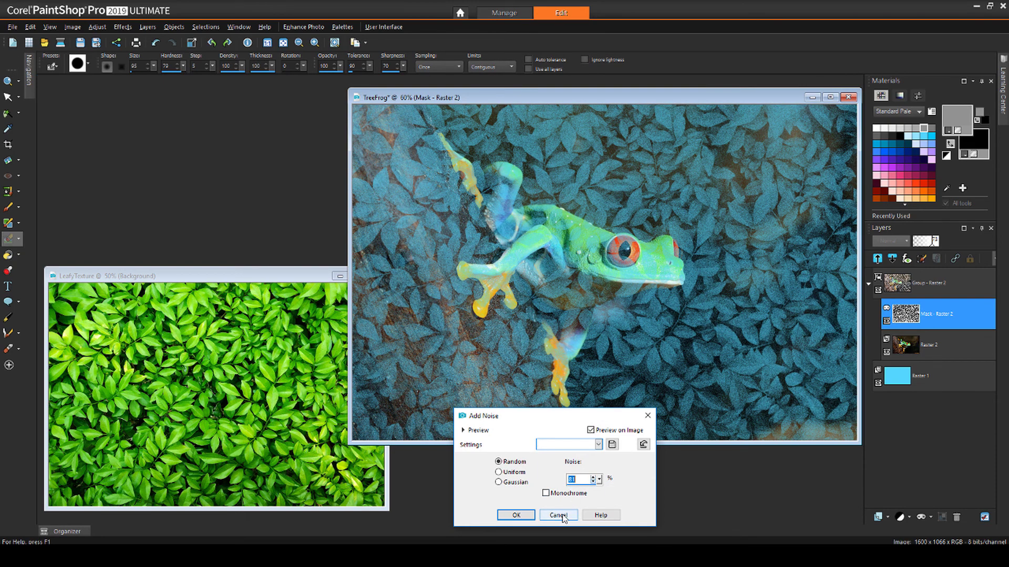
pyautogui.click(557, 515)
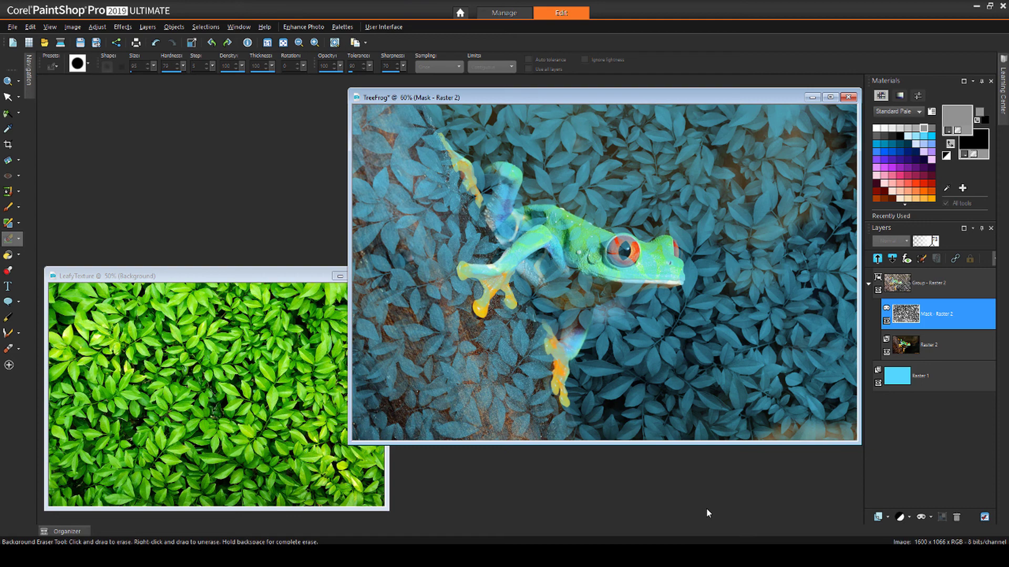